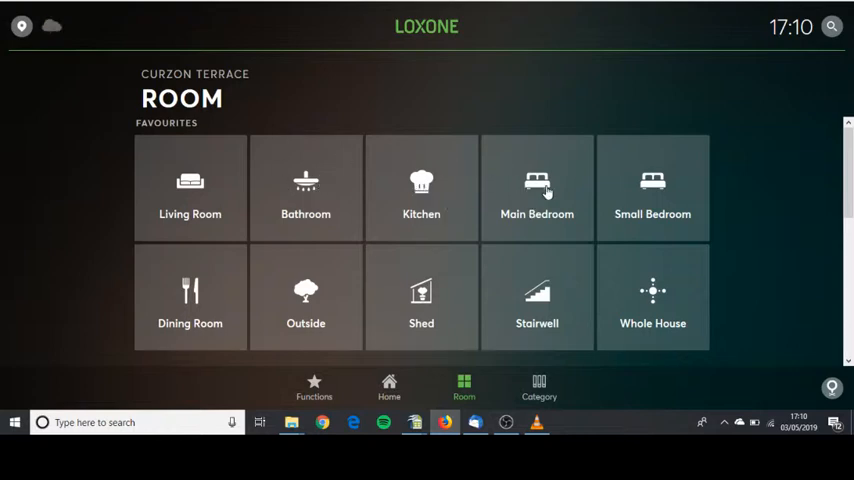
# Step: Enter the Kitchen from the favourite rooms to reach its music player
pyautogui.click(420, 188)
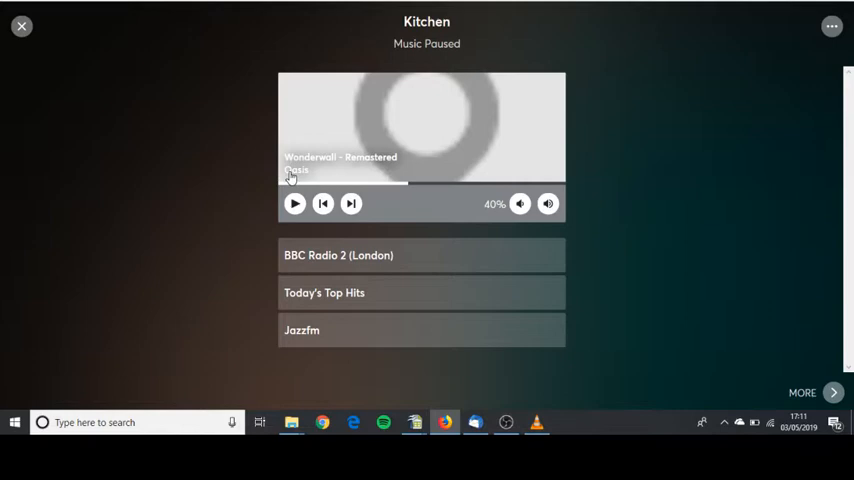
pyautogui.moveTo(366, 212)
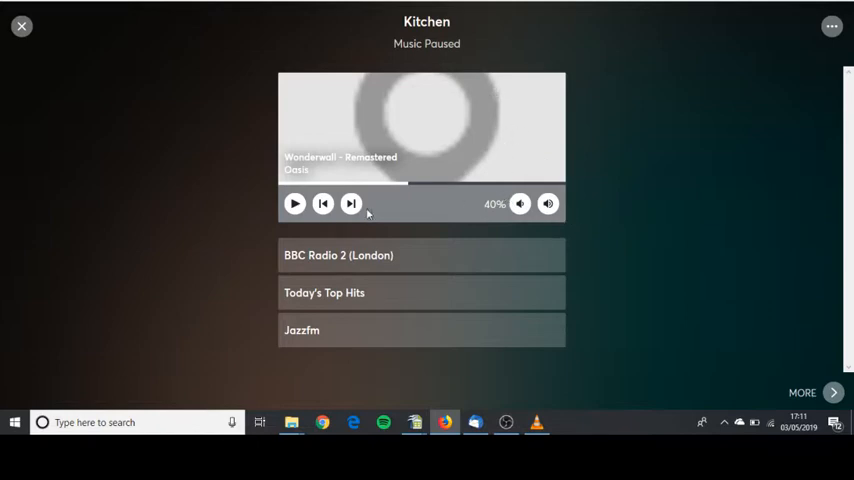
pyautogui.moveTo(332, 292)
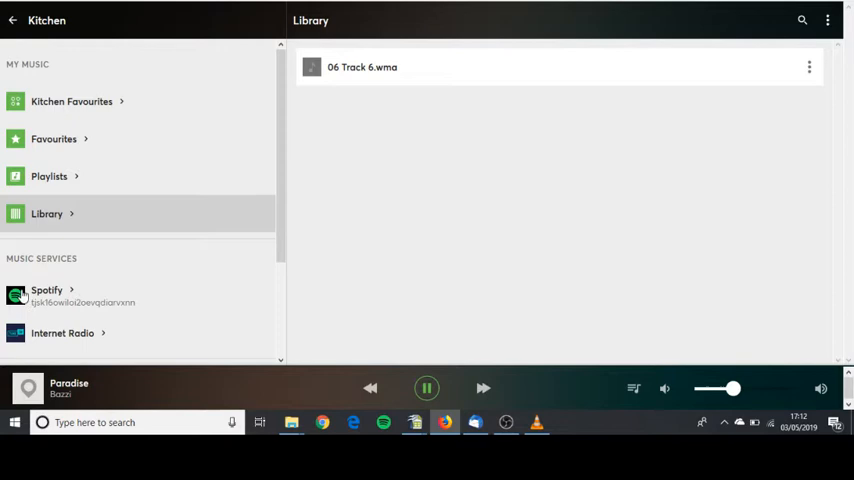
# Step: Switch the Kitchen to the Spotify music service while Paradise plays
pyautogui.click(46, 290)
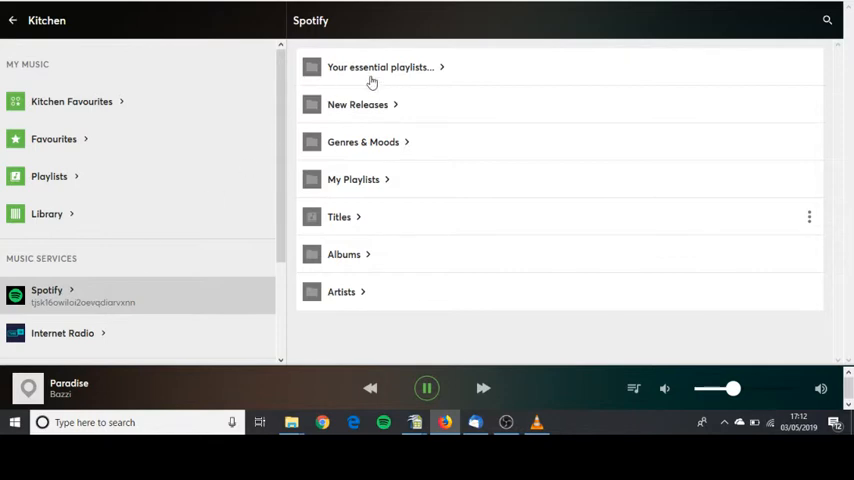
pyautogui.moveTo(364, 148)
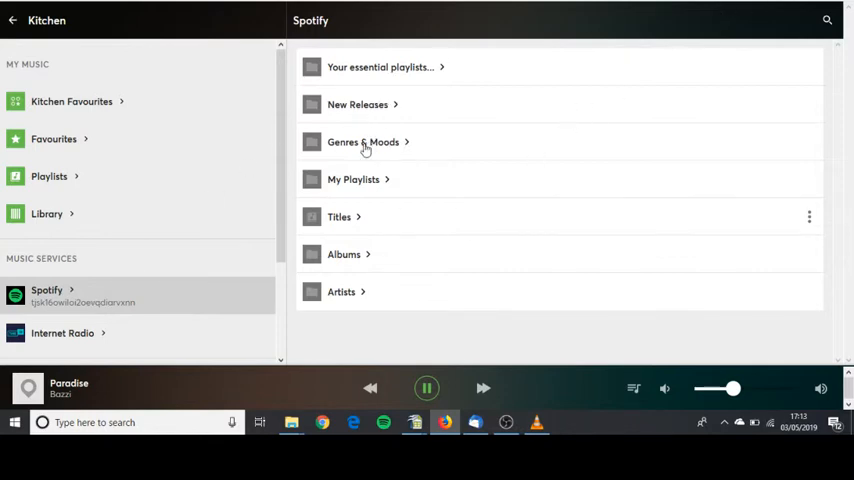
# Step: Browse Spotify's Genres & Moods category for the Kitchen
pyautogui.click(364, 142)
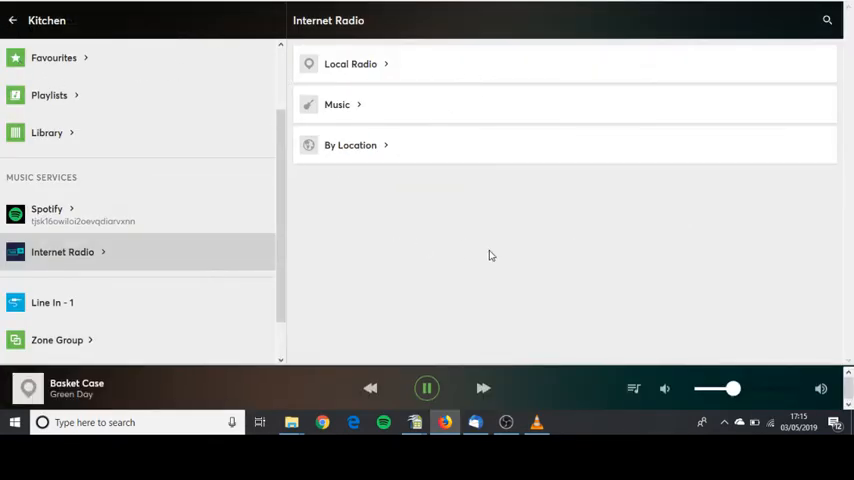
pyautogui.moveTo(344, 78)
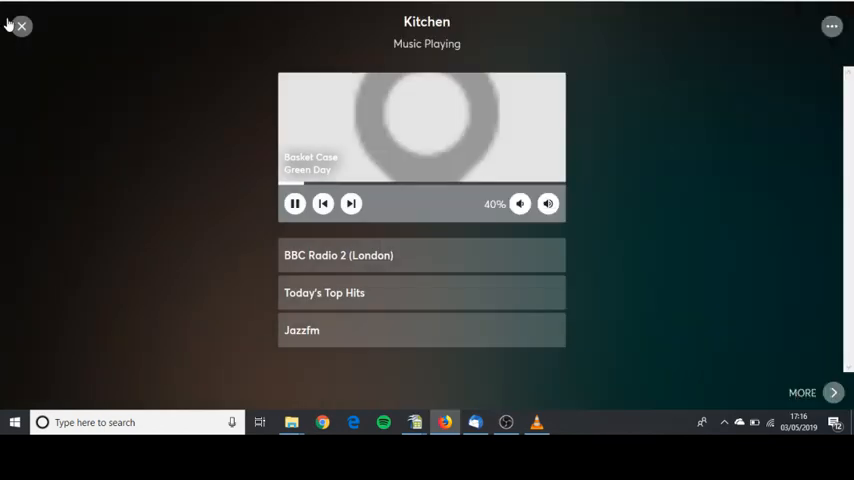
# Step: Leave the Kitchen player and bring up the Music Overview across all rooms
pyautogui.click(20, 26)
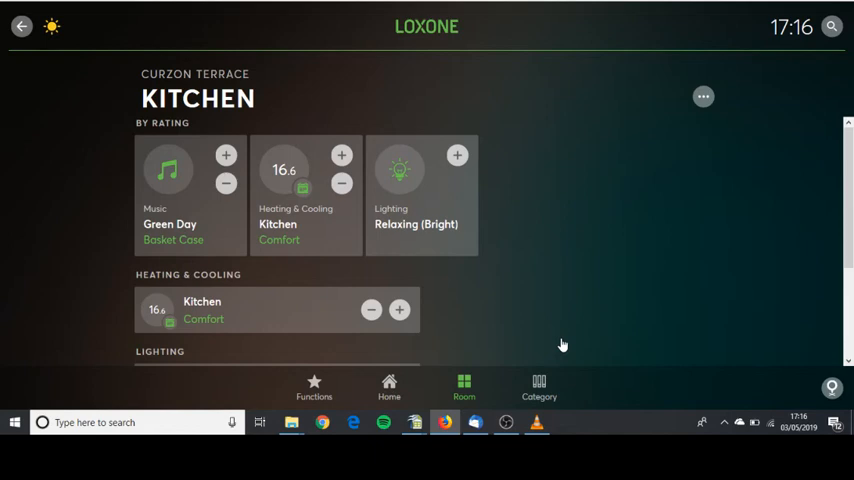
pyautogui.click(536, 384)
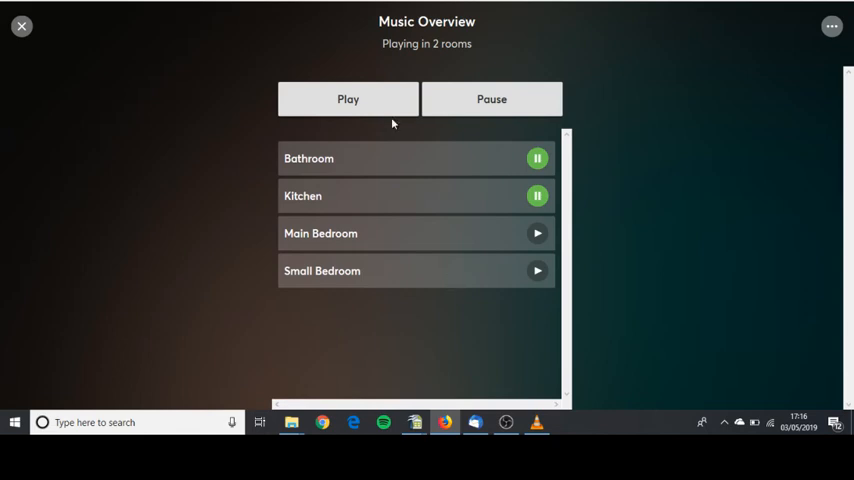
# Step: Pause the Bathroom so only the Kitchen keeps playing
pyautogui.click(536, 158)
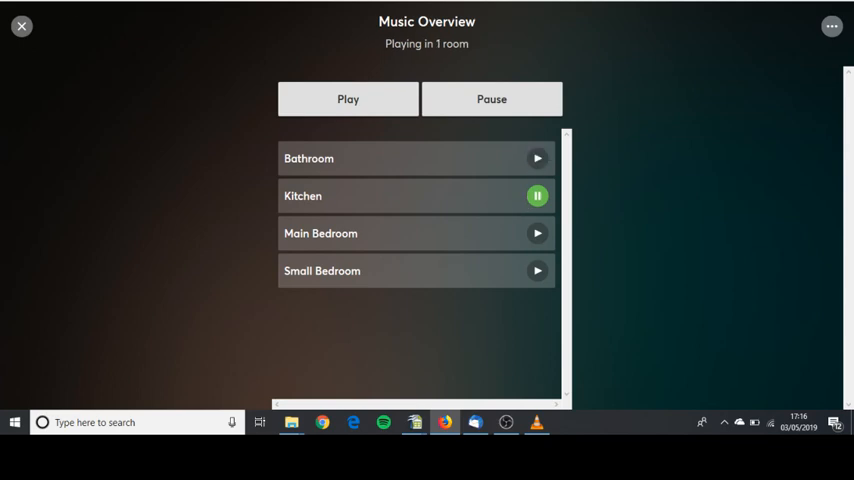